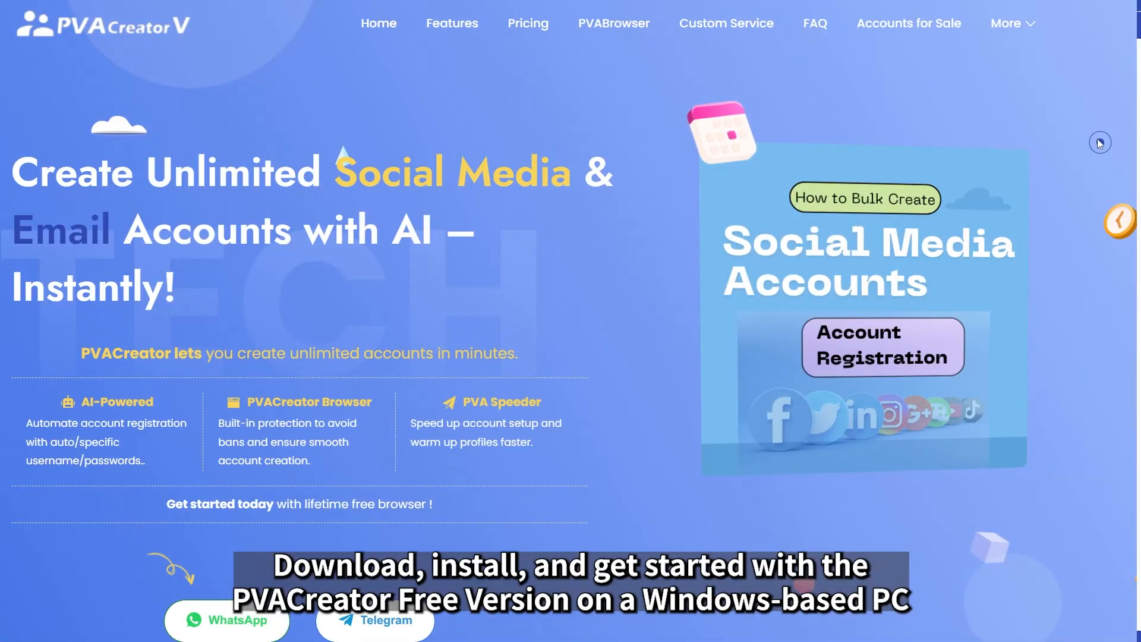
# Scroll the homepage and show the Browser Free Version offer with its free lifetime license.
pyautogui.scroll(-3)
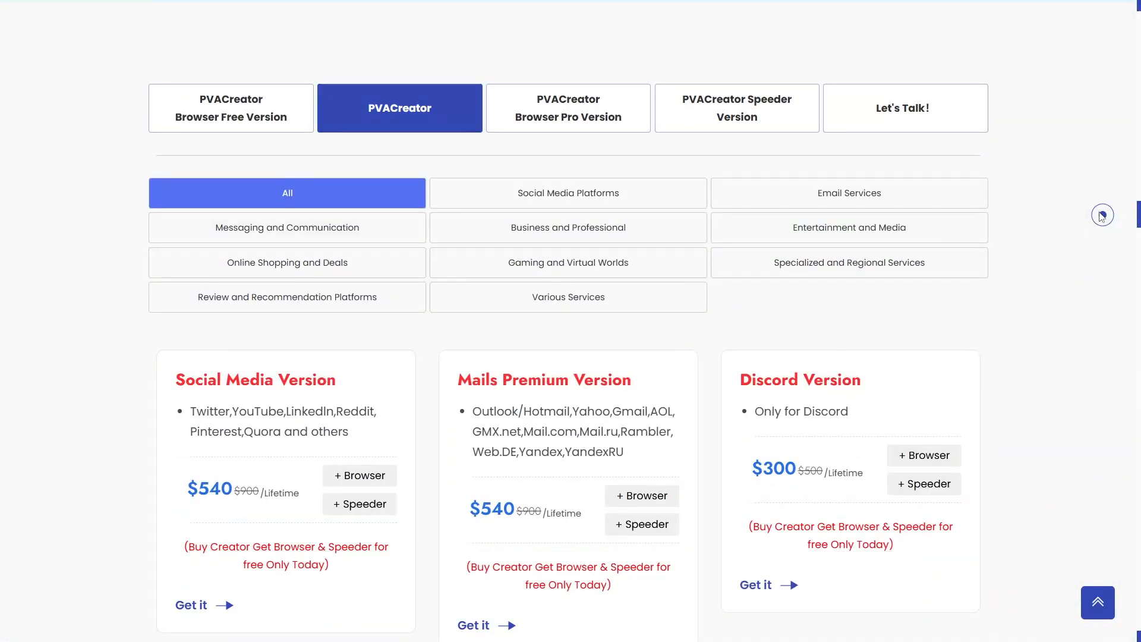
pyautogui.click(231, 108)
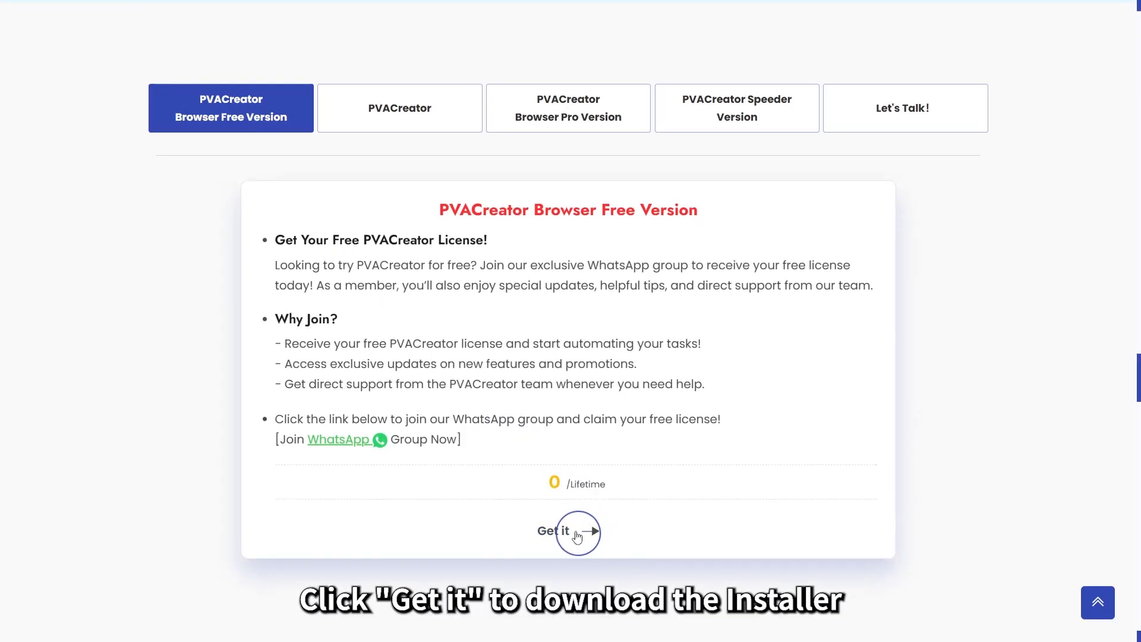
# Download the free installer, install PVACreator to C:\PVACreator, and start the program.
pyautogui.click(554, 531)
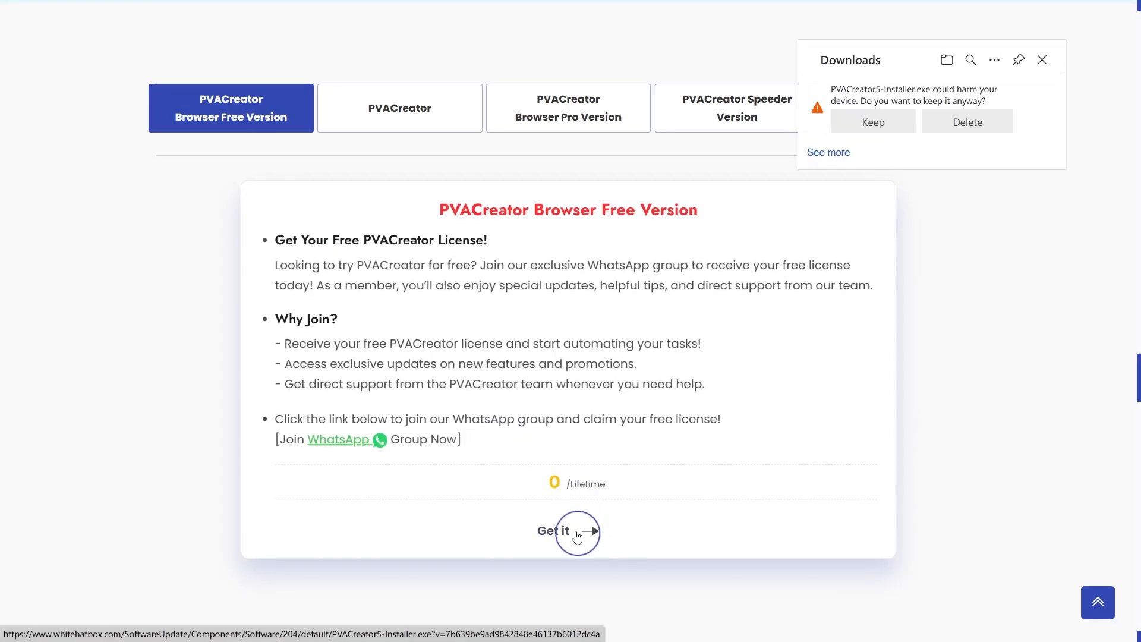
pyautogui.click(873, 122)
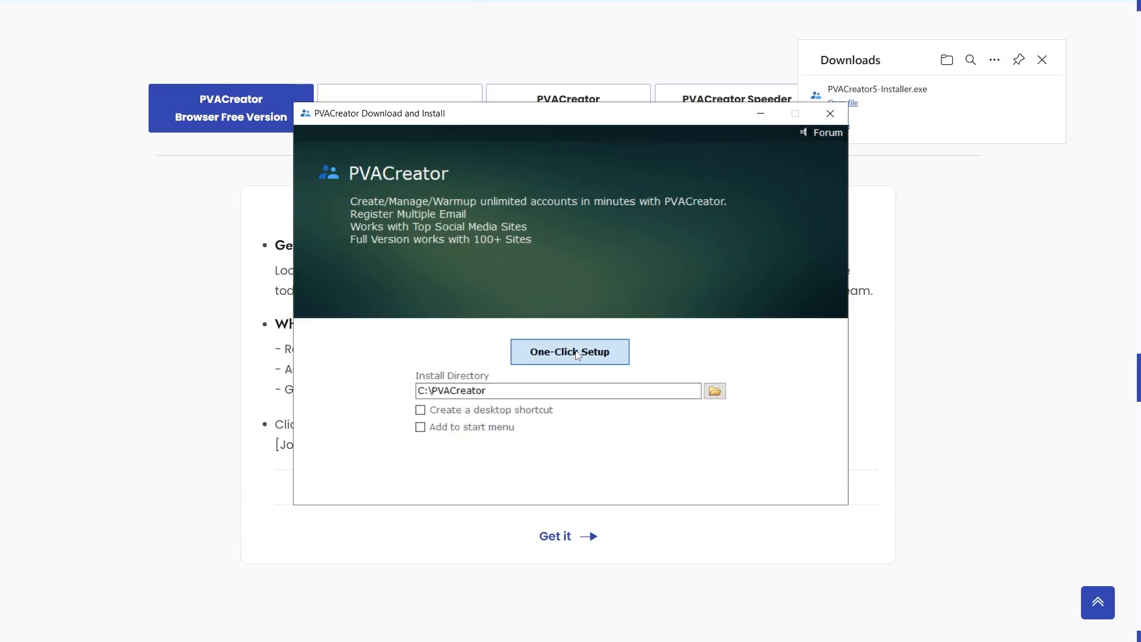
pyautogui.click(570, 351)
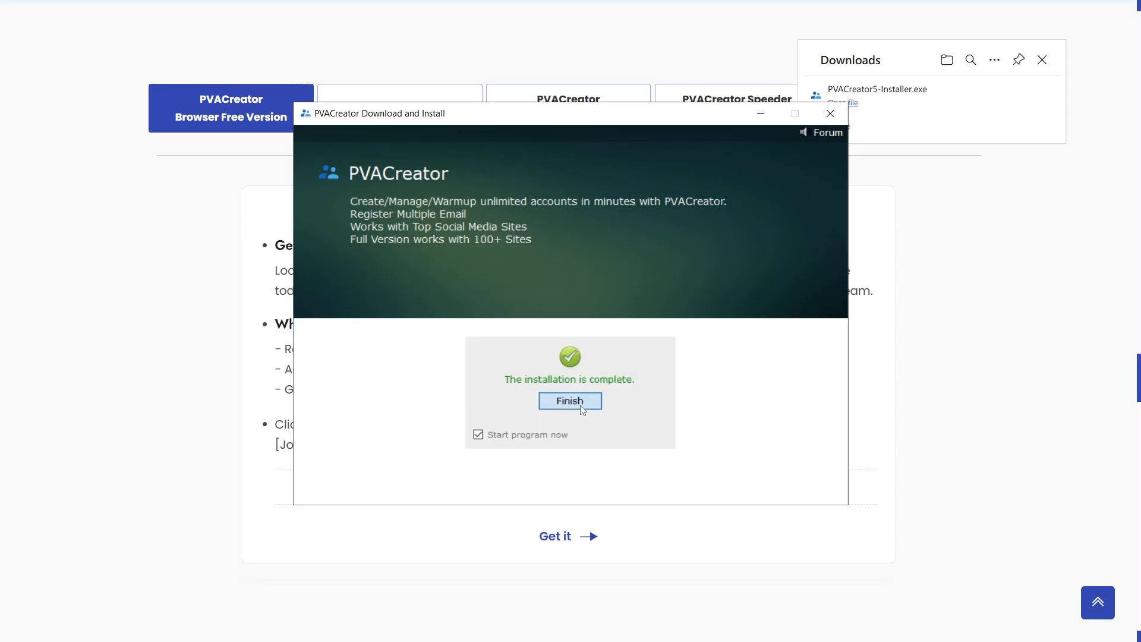
pyautogui.click(569, 401)
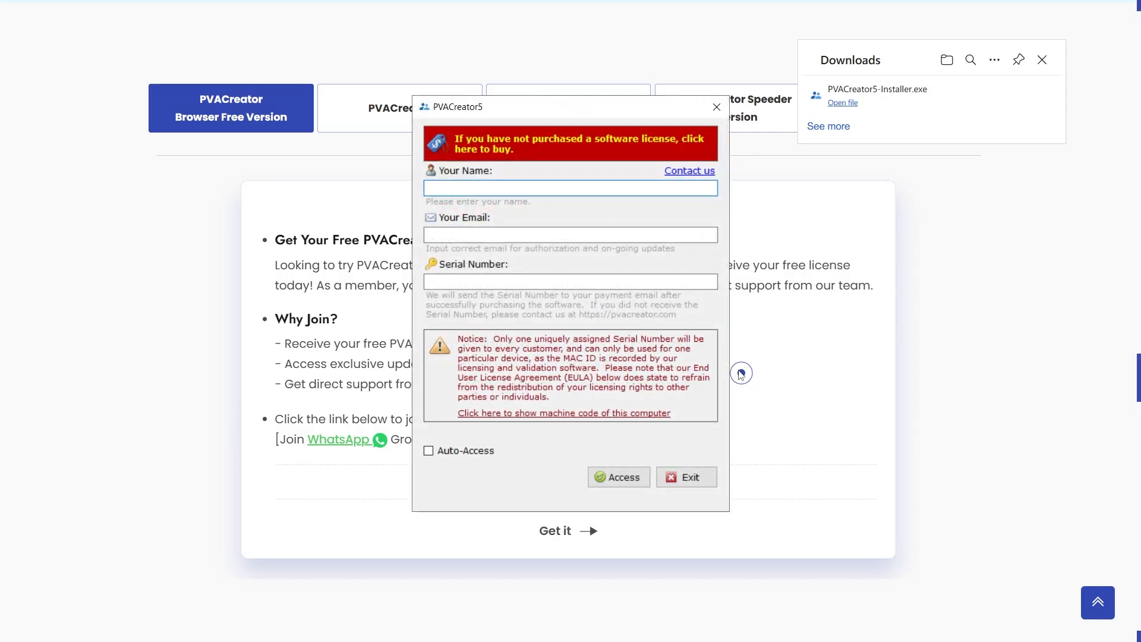
pyautogui.click(685, 477)
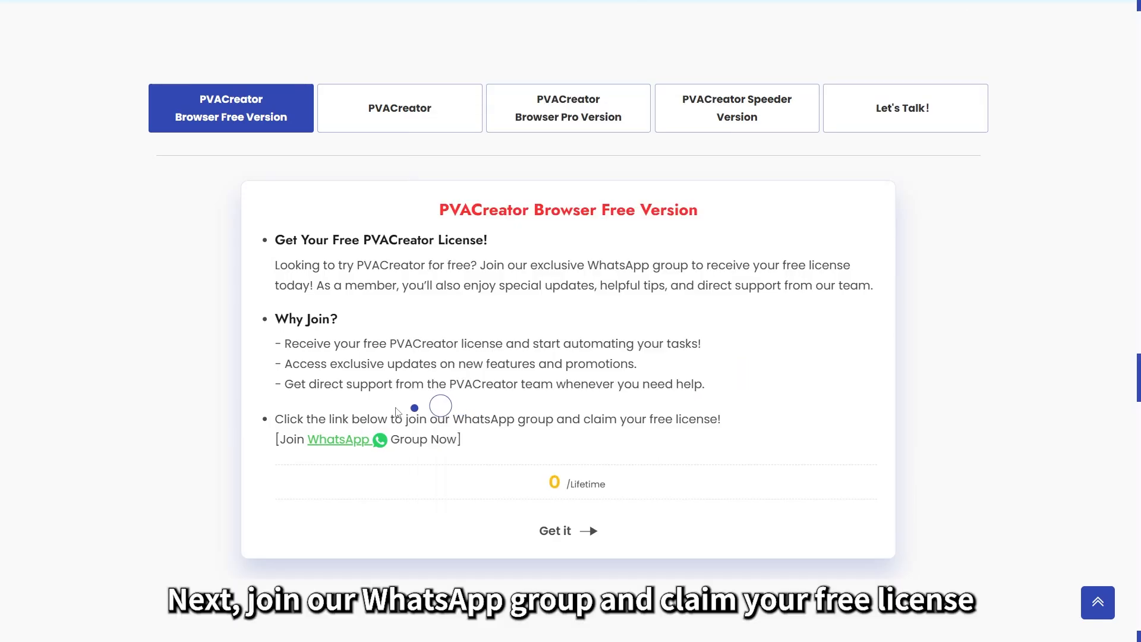
pyautogui.click(337, 438)
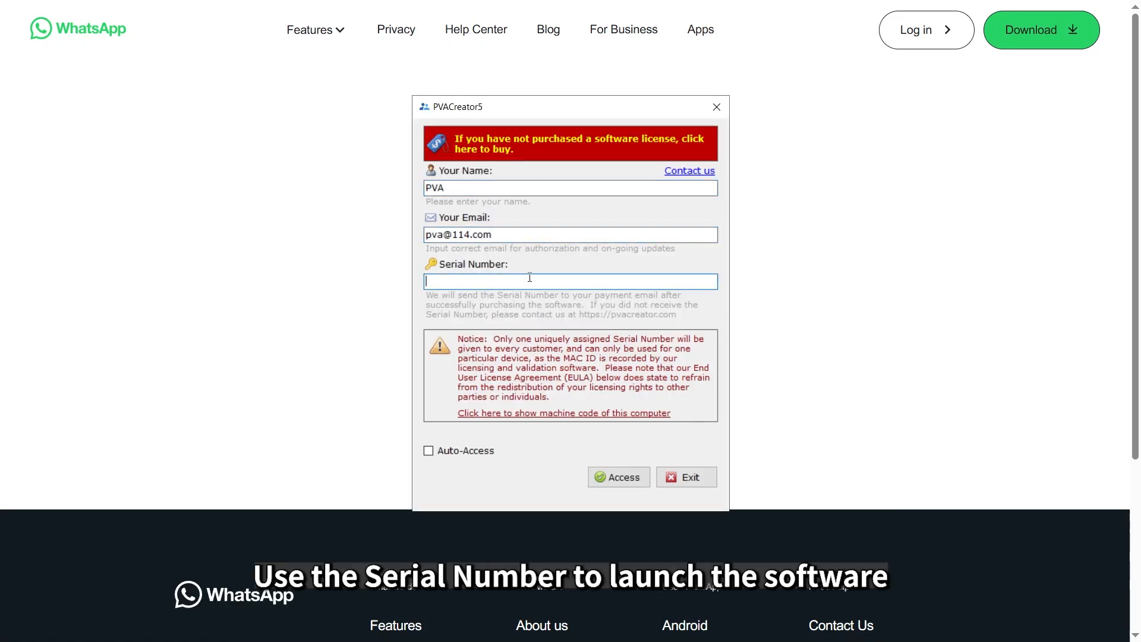
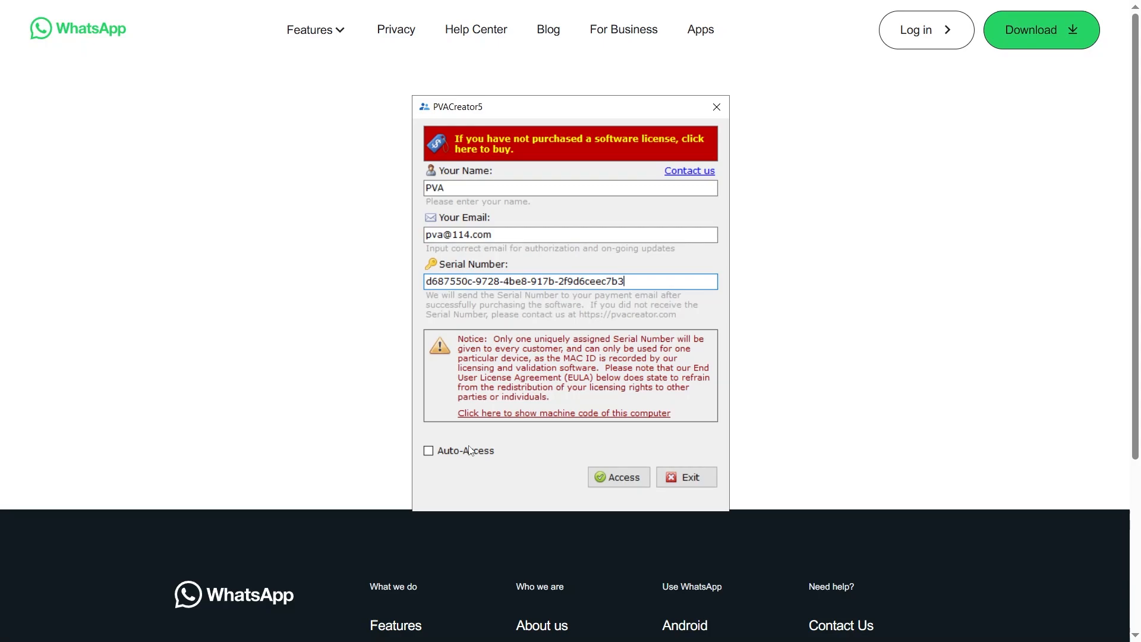
pyautogui.click(619, 477)
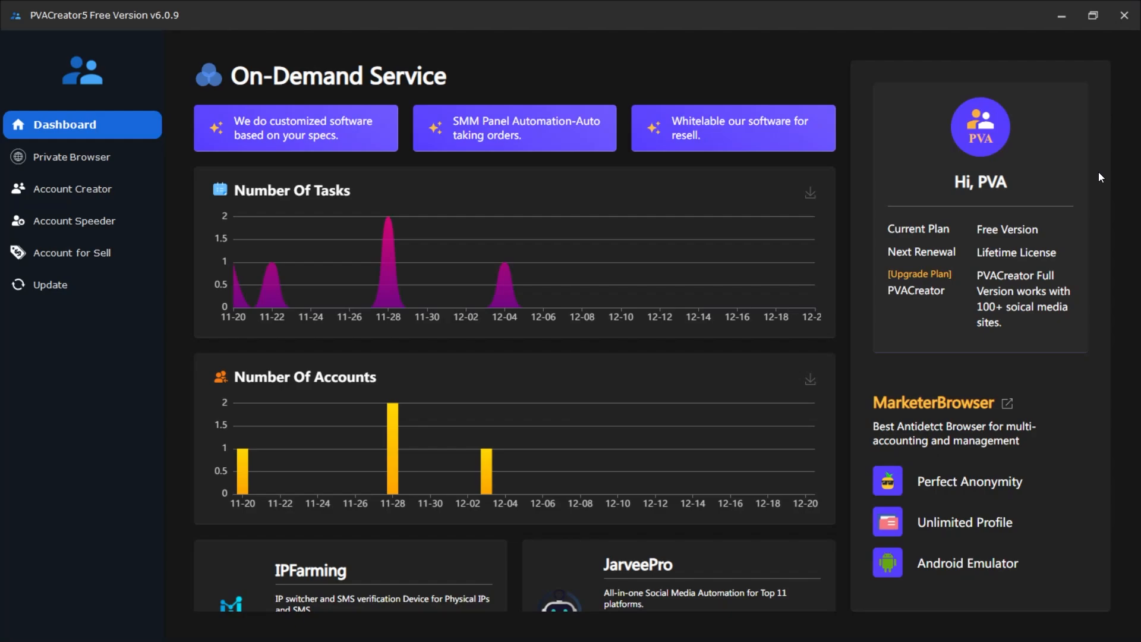
# Open the Private Browser profiles list and begin creating a new profile.
pyautogui.click(71, 157)
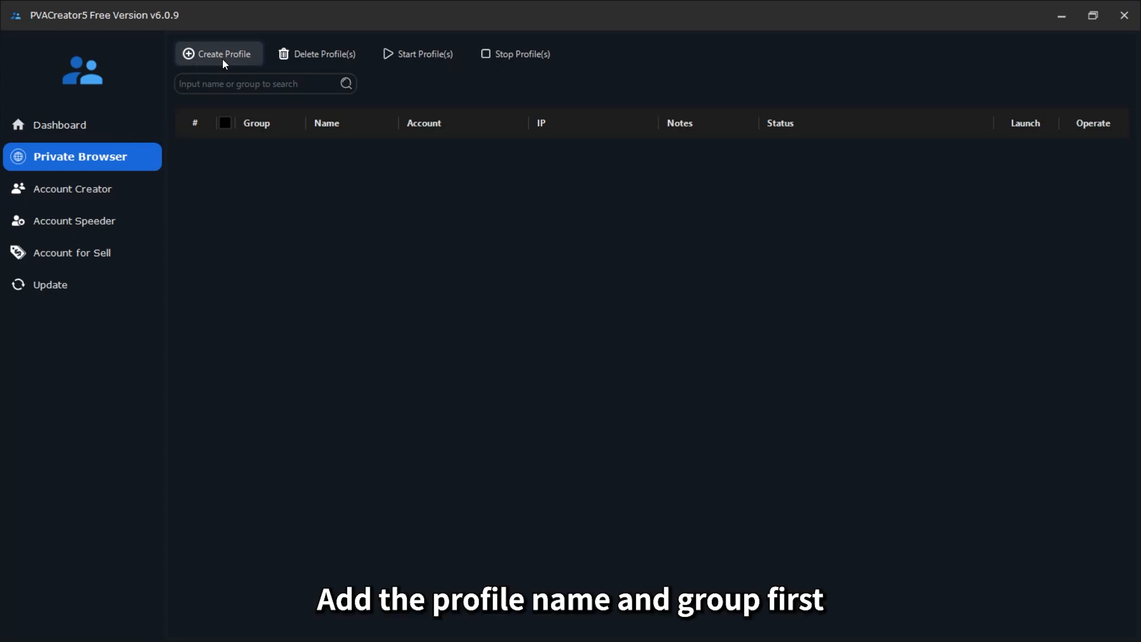
pyautogui.click(218, 54)
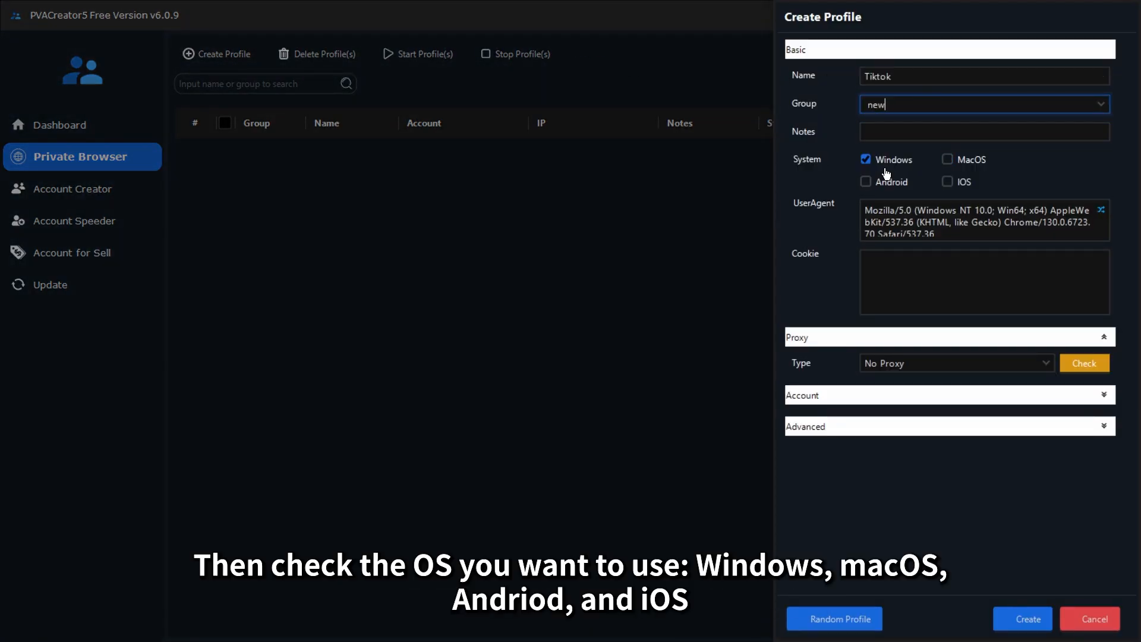
# Try adding macOS, decline the upgrade prompt, and regenerate the Windows user agent.
pyautogui.click(948, 159)
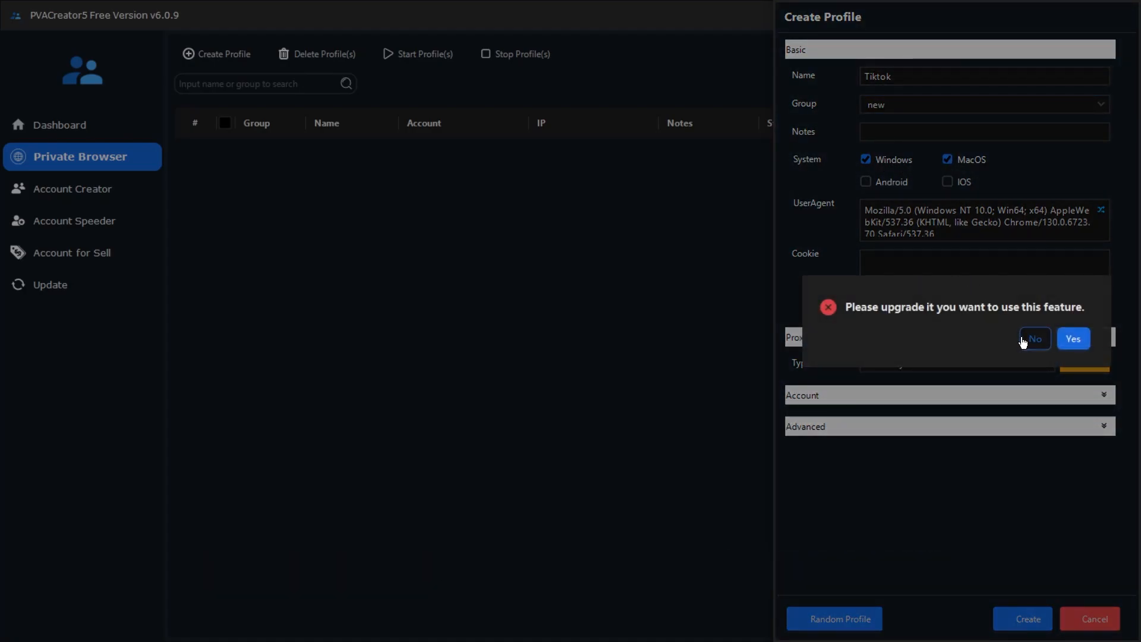
pyautogui.click(1032, 339)
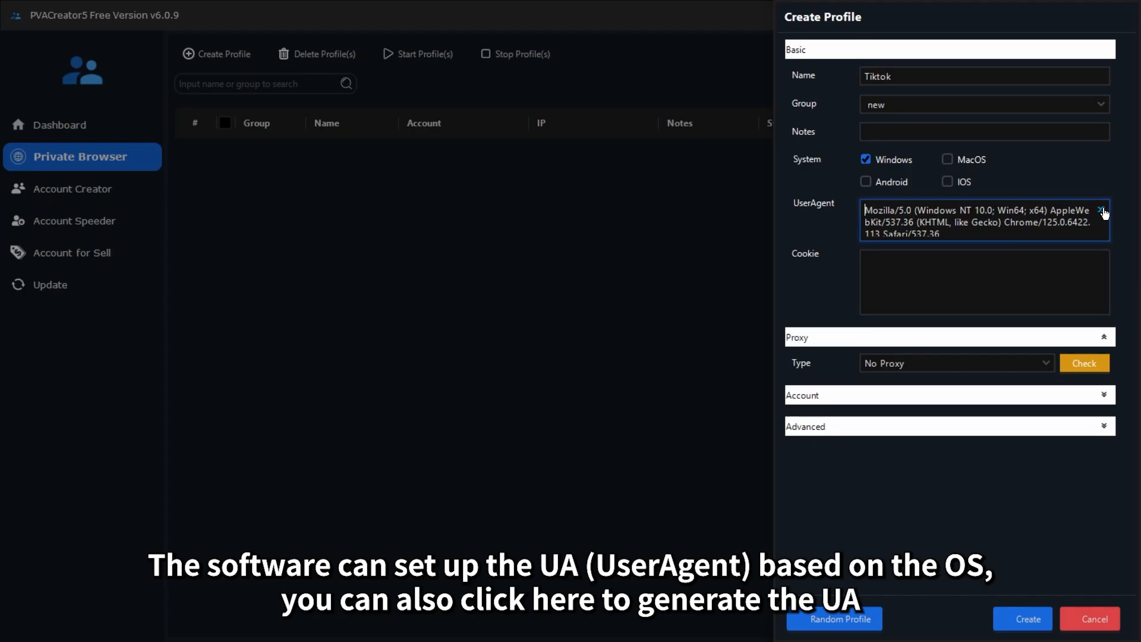
pyautogui.click(1102, 213)
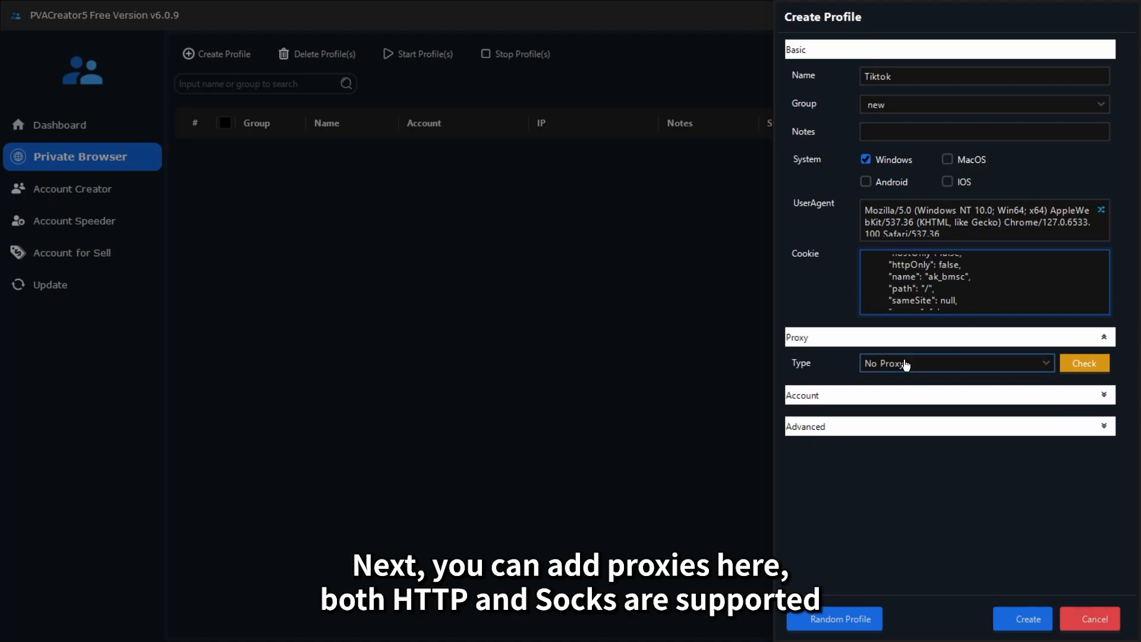
# Set the proxy type to HTTP, verify the 127.0.0.1:2802 proxy, and dismiss the result.
pyautogui.click(956, 364)
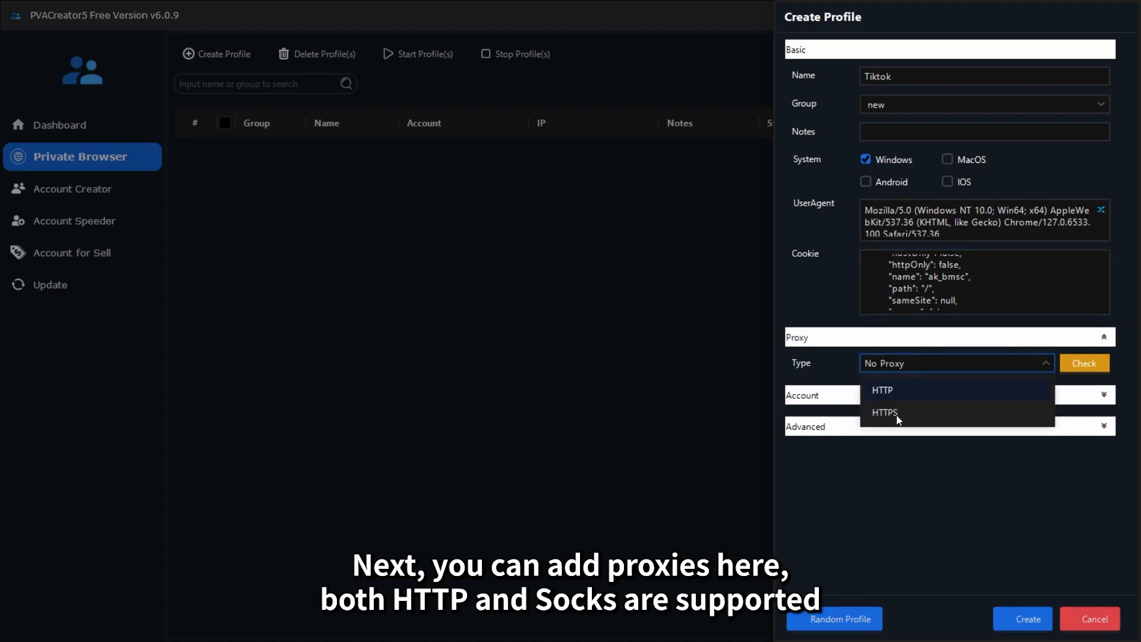
pyautogui.click(881, 390)
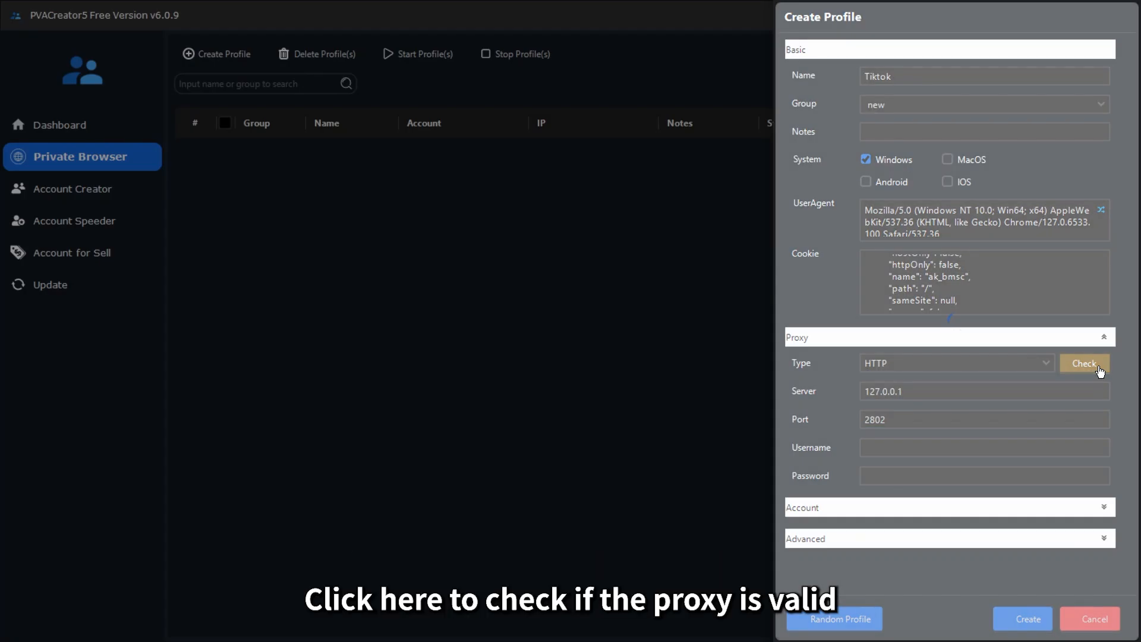
pyautogui.click(1084, 363)
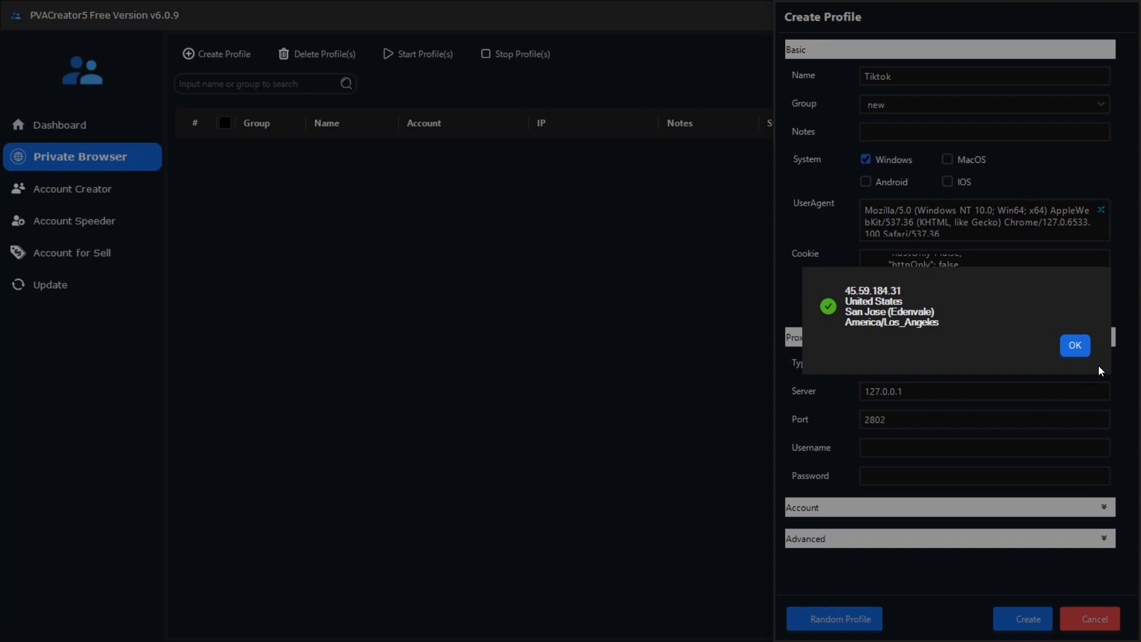
pyautogui.moveTo(1076, 345)
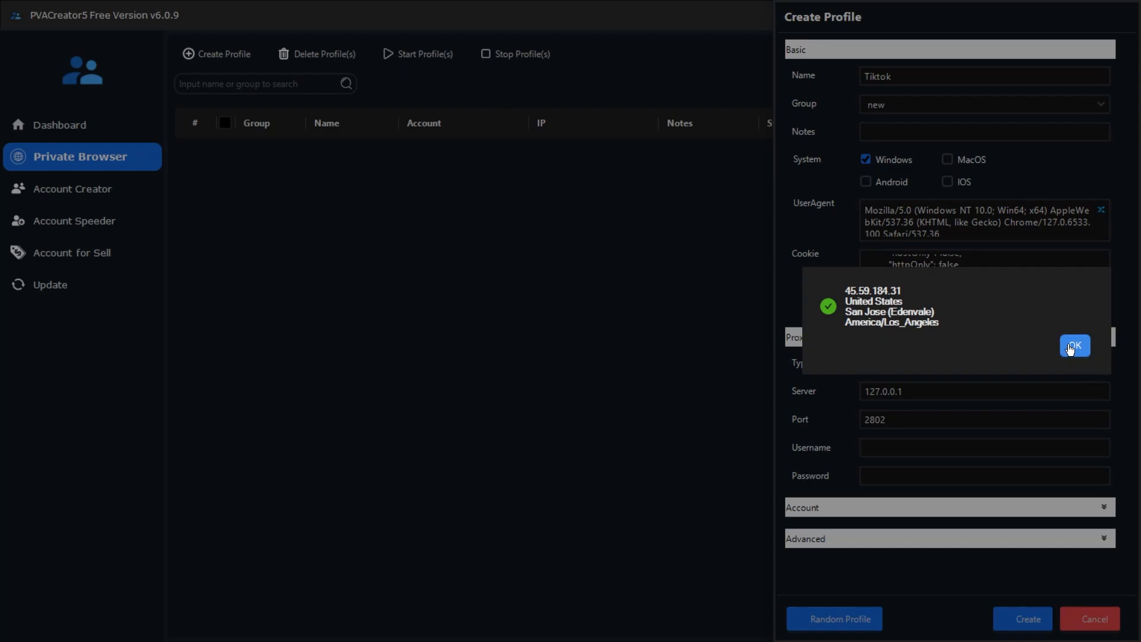
pyautogui.click(1074, 346)
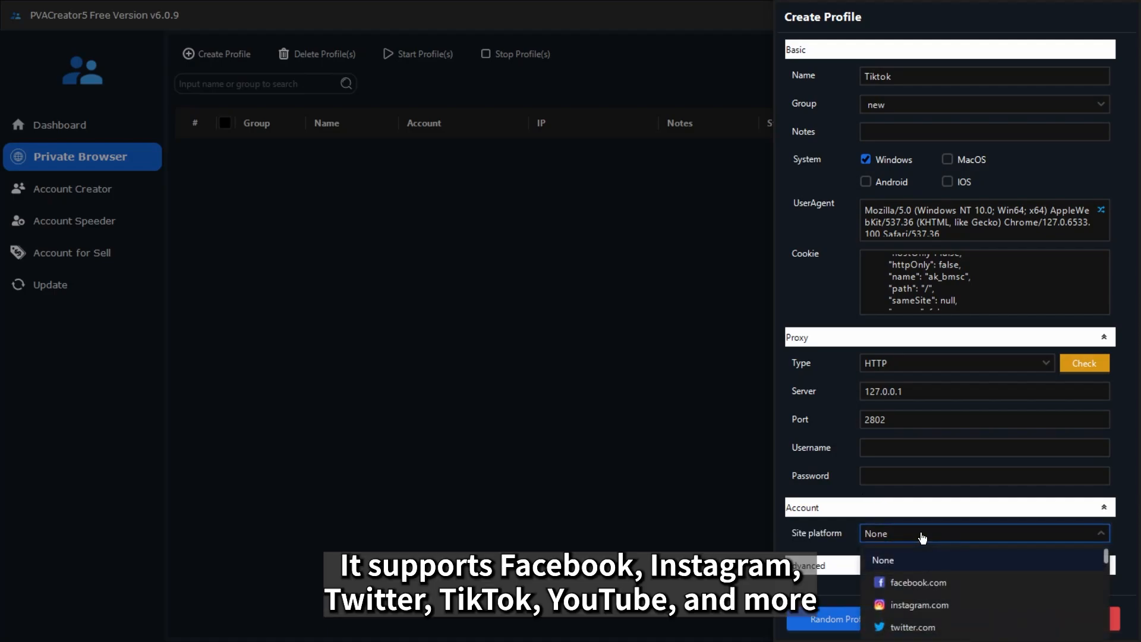
# Choose tiktok.com as the site platform, leaving login name and password empty.
pyautogui.scroll(-3)
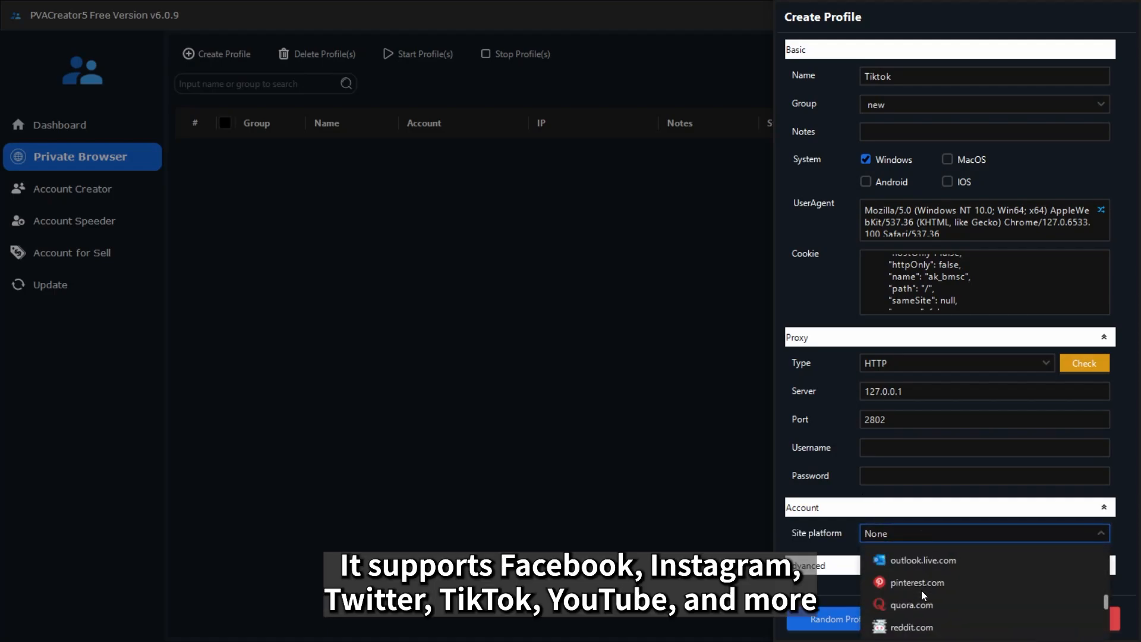
pyautogui.scroll(-3)
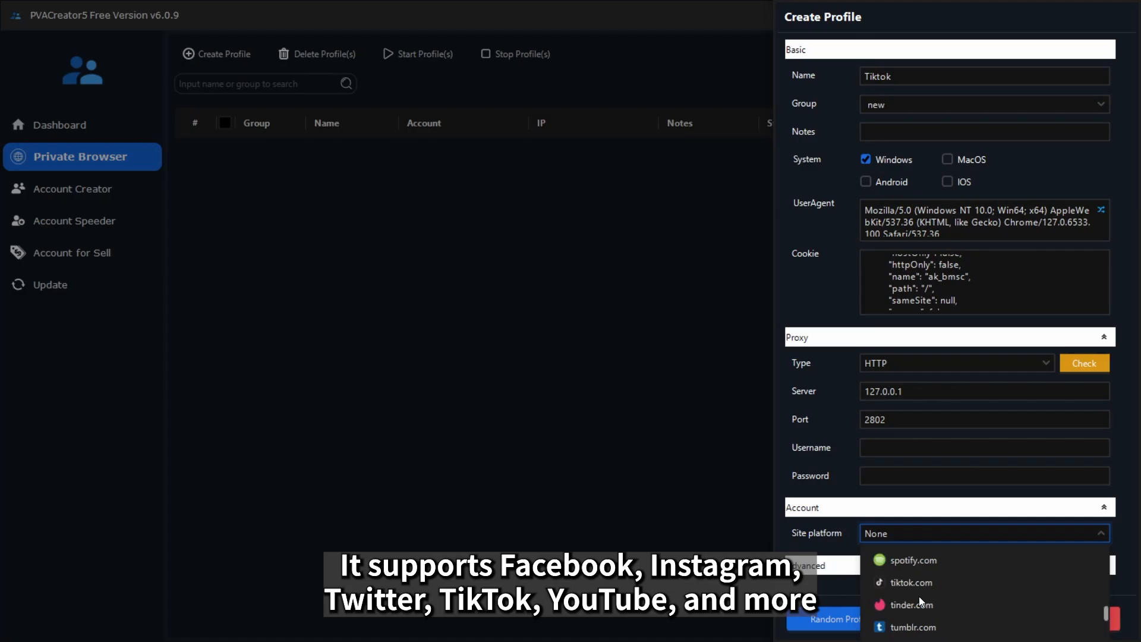
pyautogui.click(909, 583)
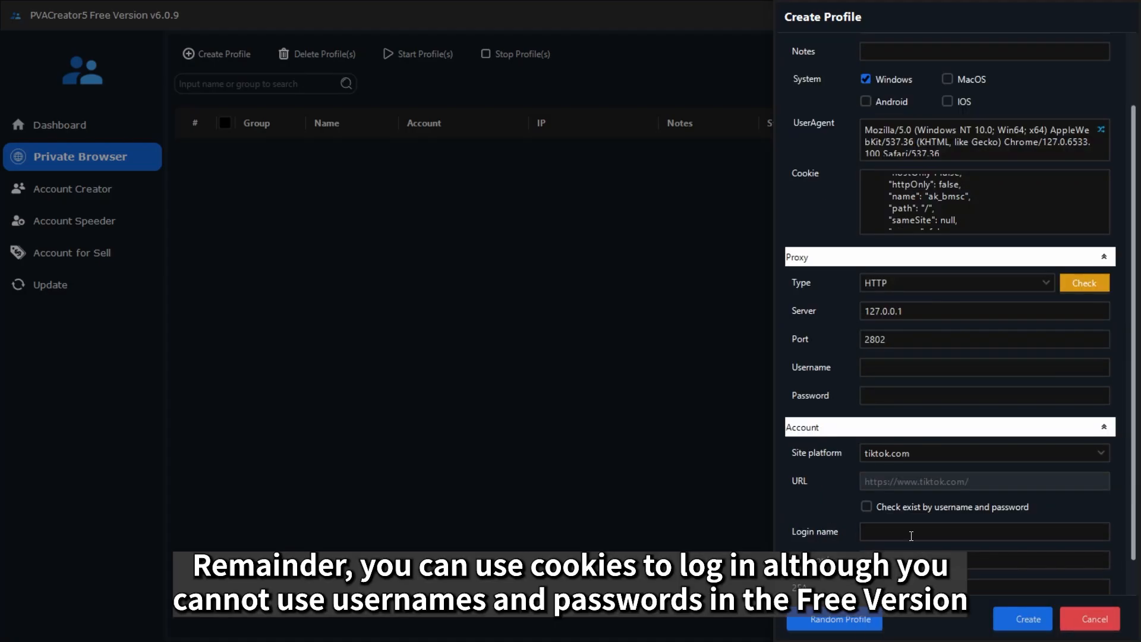
pyautogui.click(983, 531)
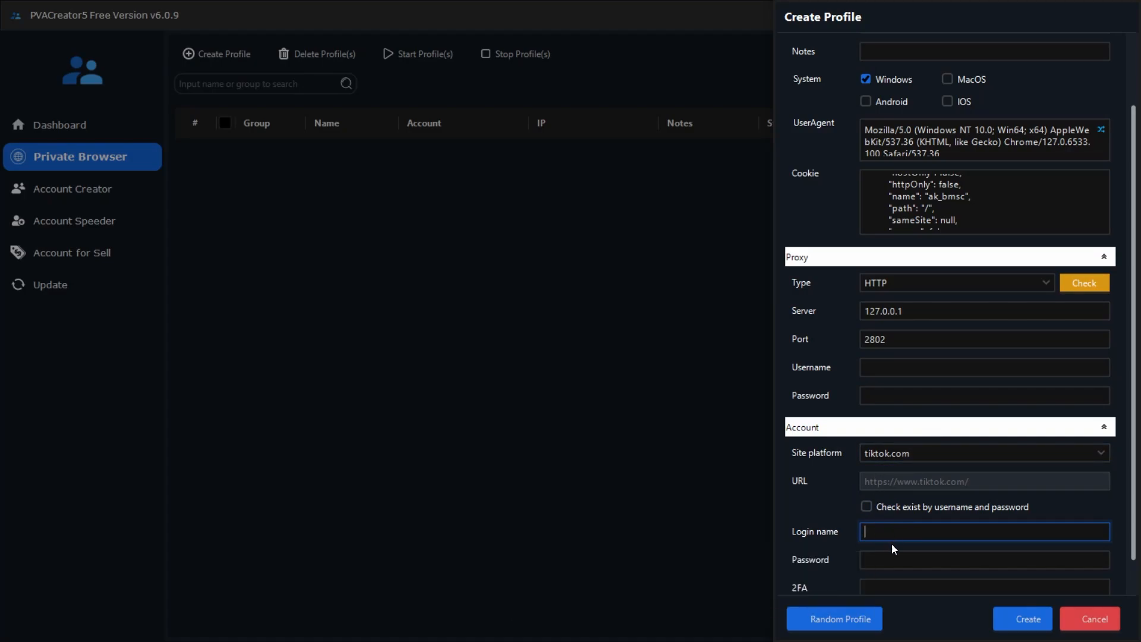
pyautogui.click(984, 558)
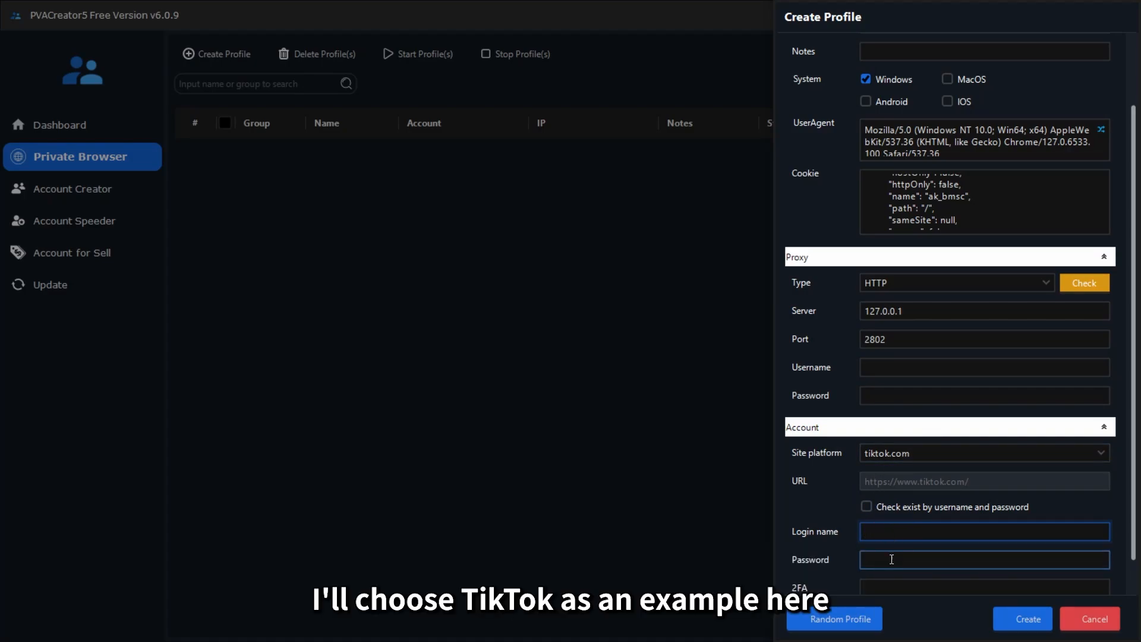
pyautogui.scroll(-3)
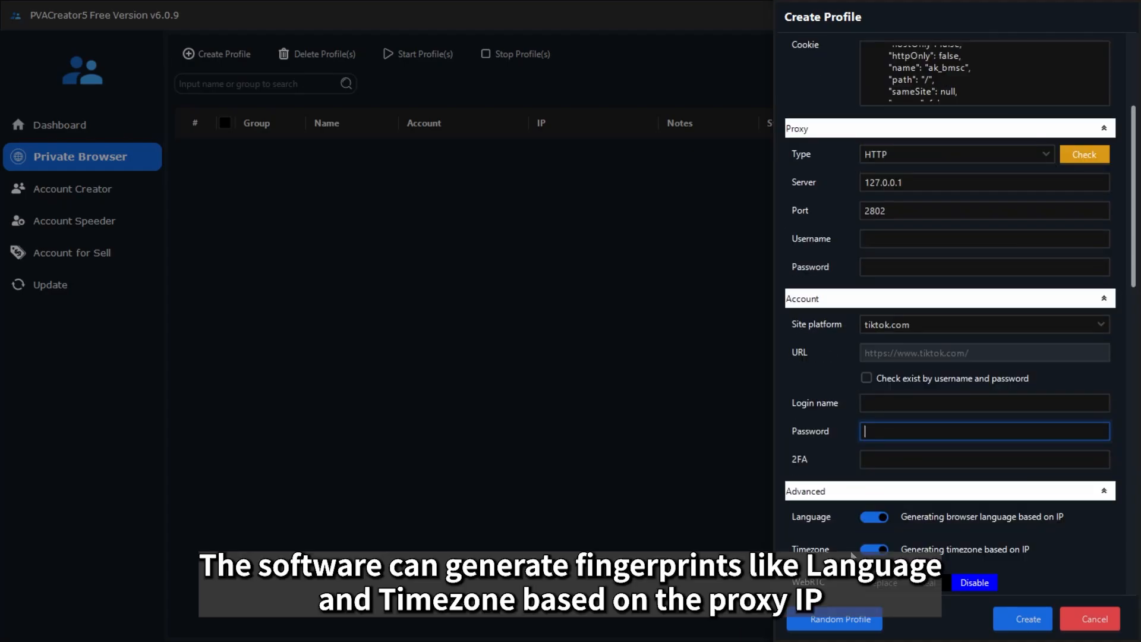
# Scroll to Advanced, decline the upgrade prompt, and create the Tiktok profile.
pyautogui.scroll(-3)
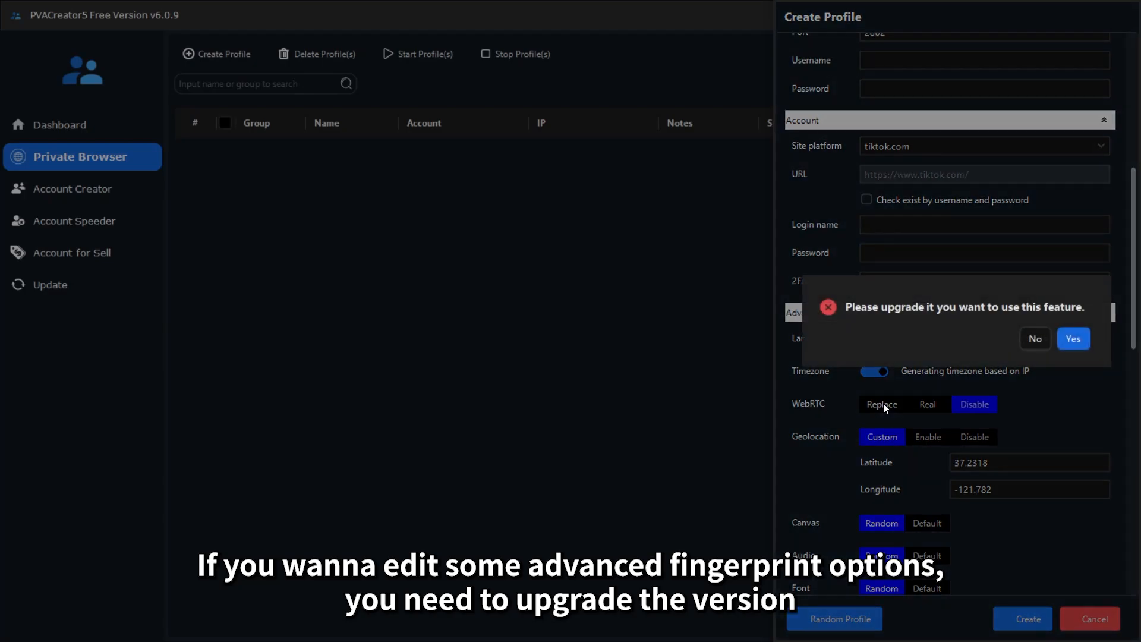
pyautogui.click(1034, 338)
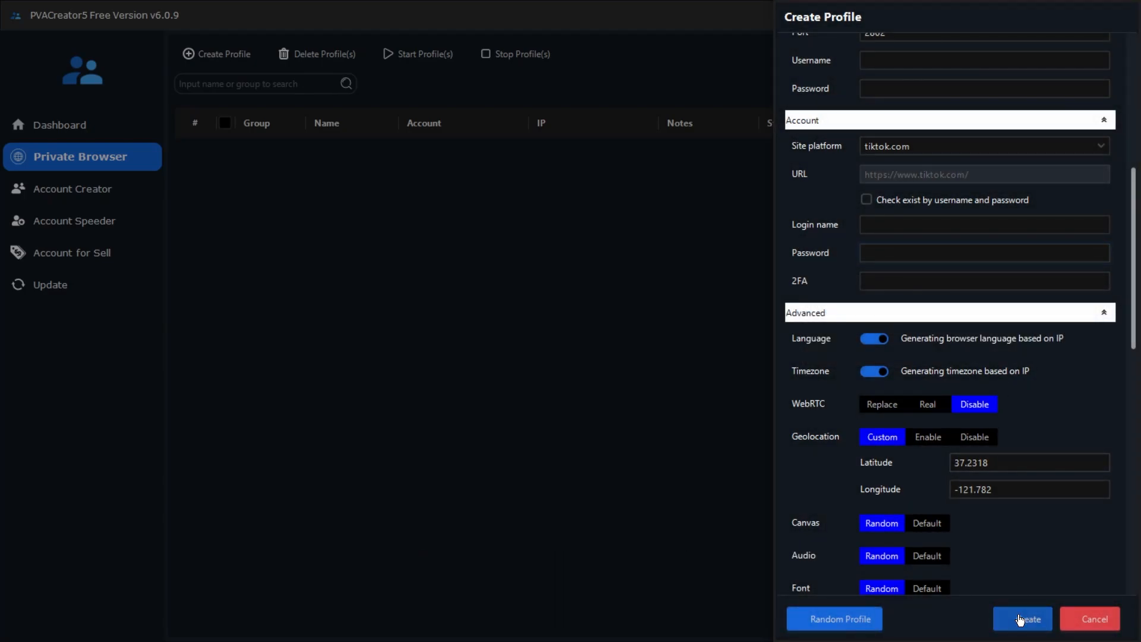
pyautogui.click(1022, 619)
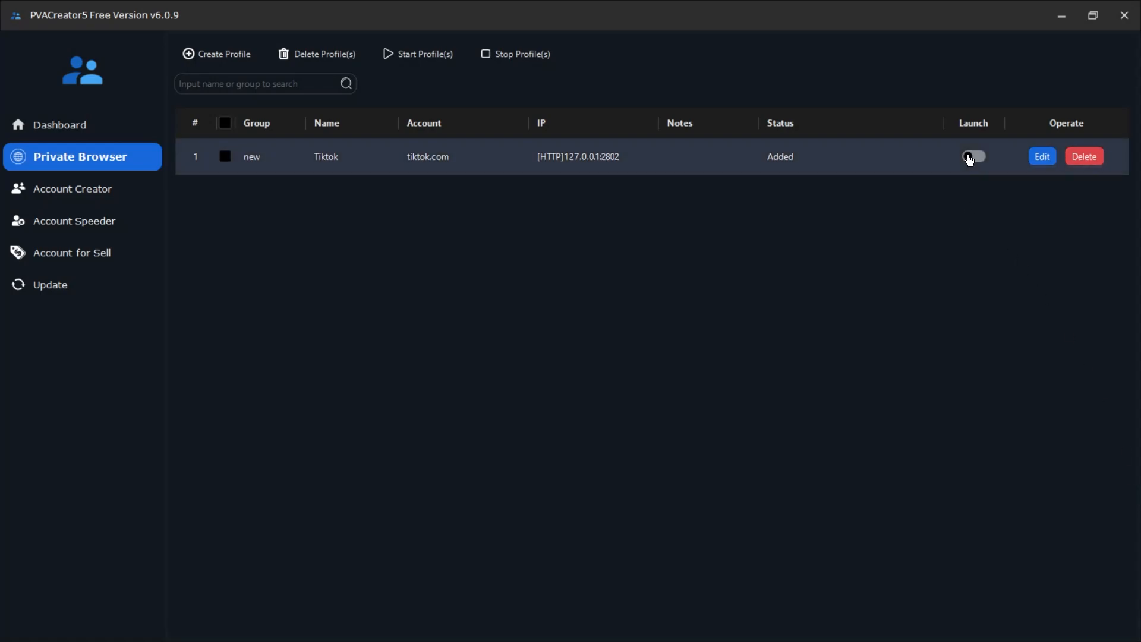
# Launch the Tiktok profile, dismiss the notification prompt, and accept the upgrade offer.
pyautogui.click(973, 156)
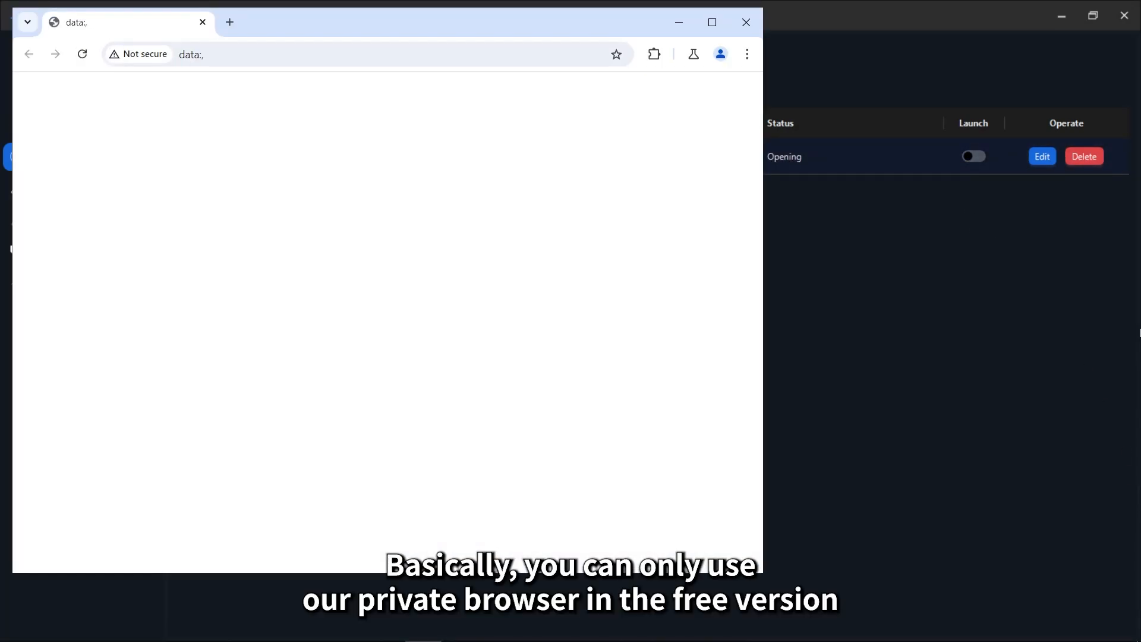
pyautogui.click(974, 156)
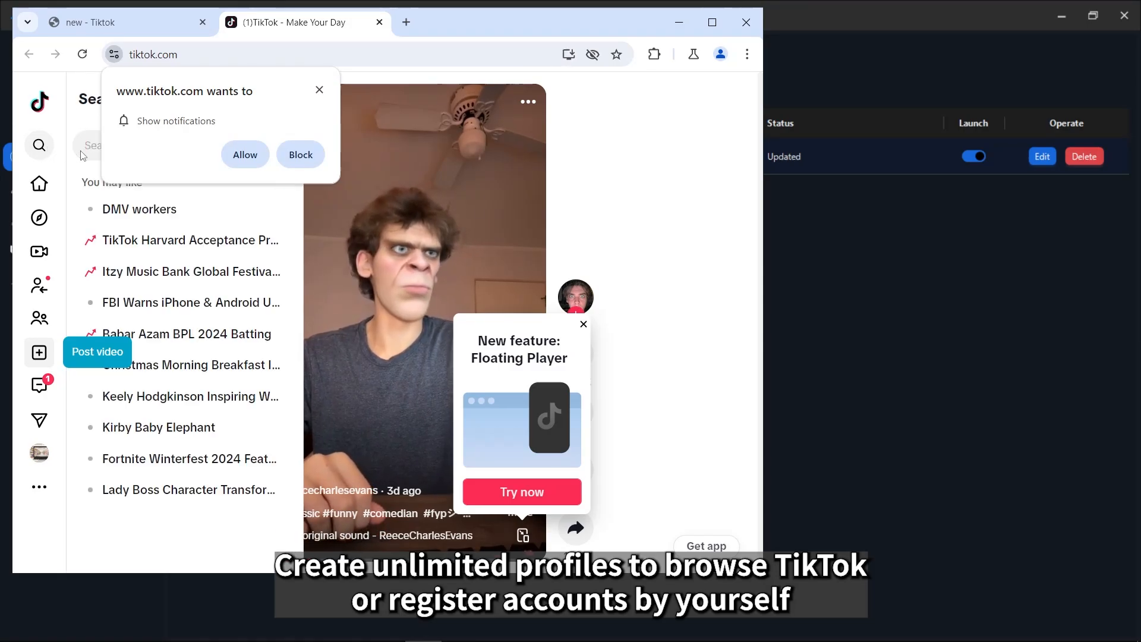
pyautogui.click(299, 155)
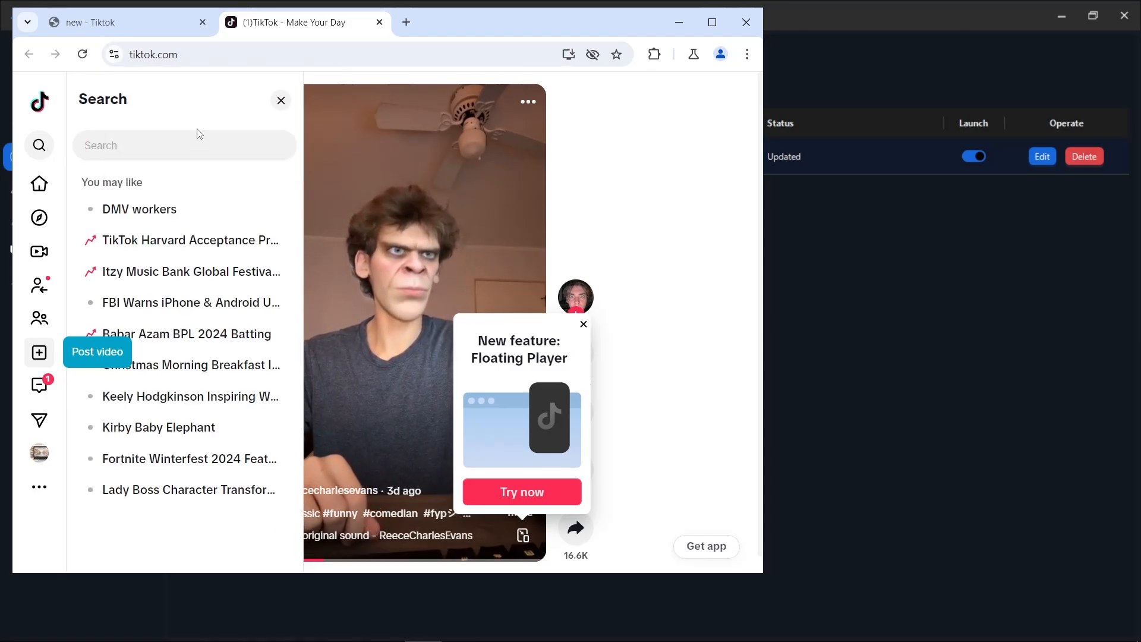
pyautogui.press('Return')
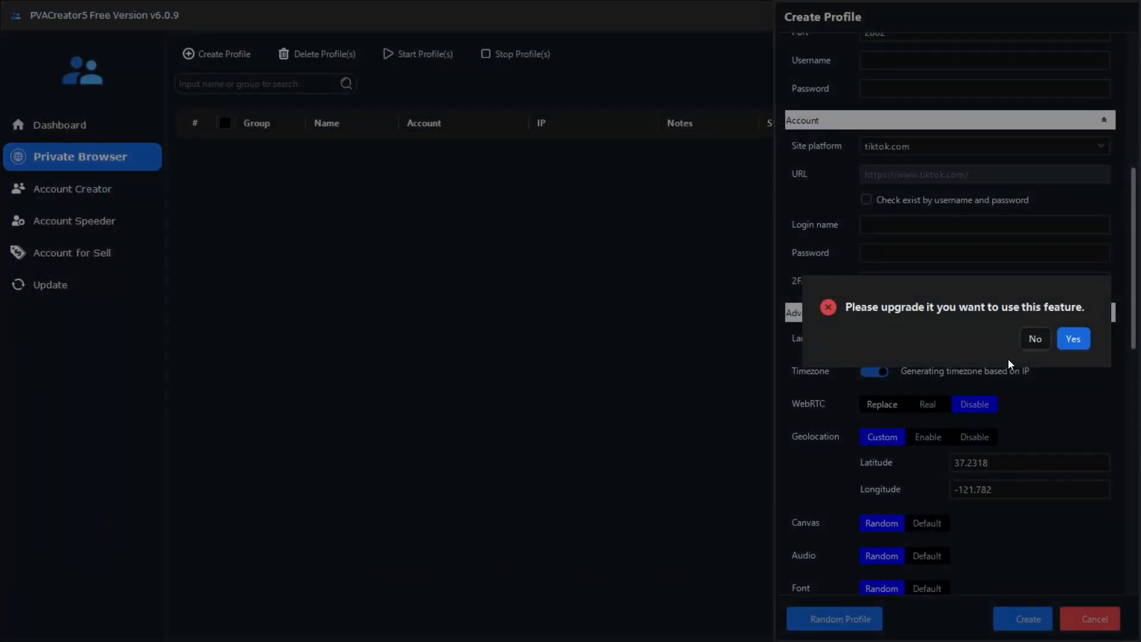
pyautogui.click(1073, 338)
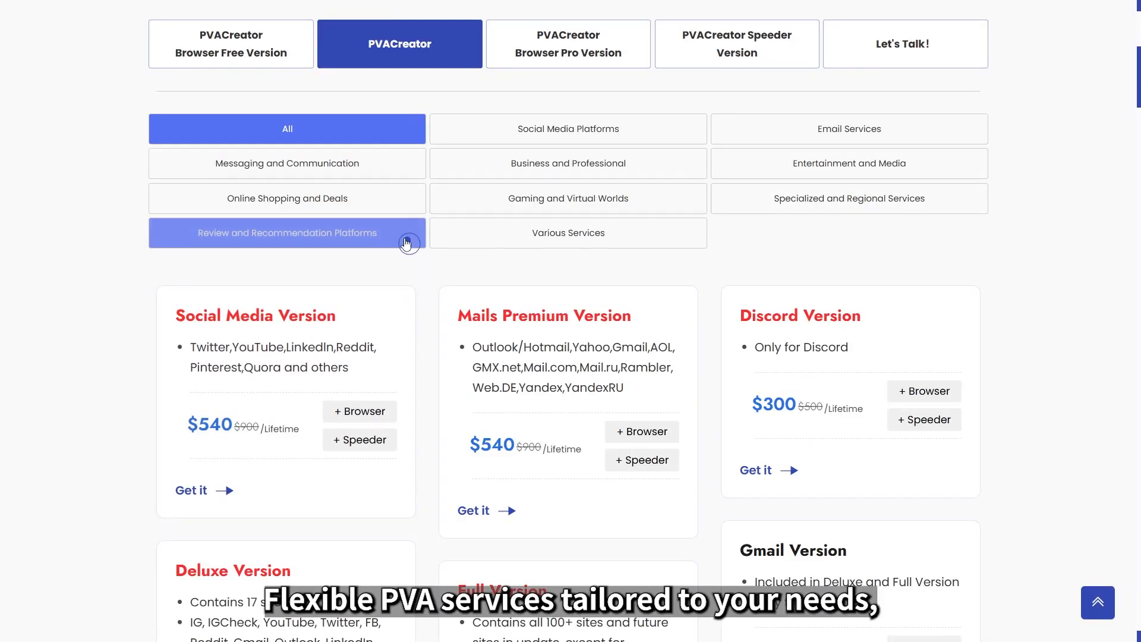
pyautogui.moveTo(405, 60)
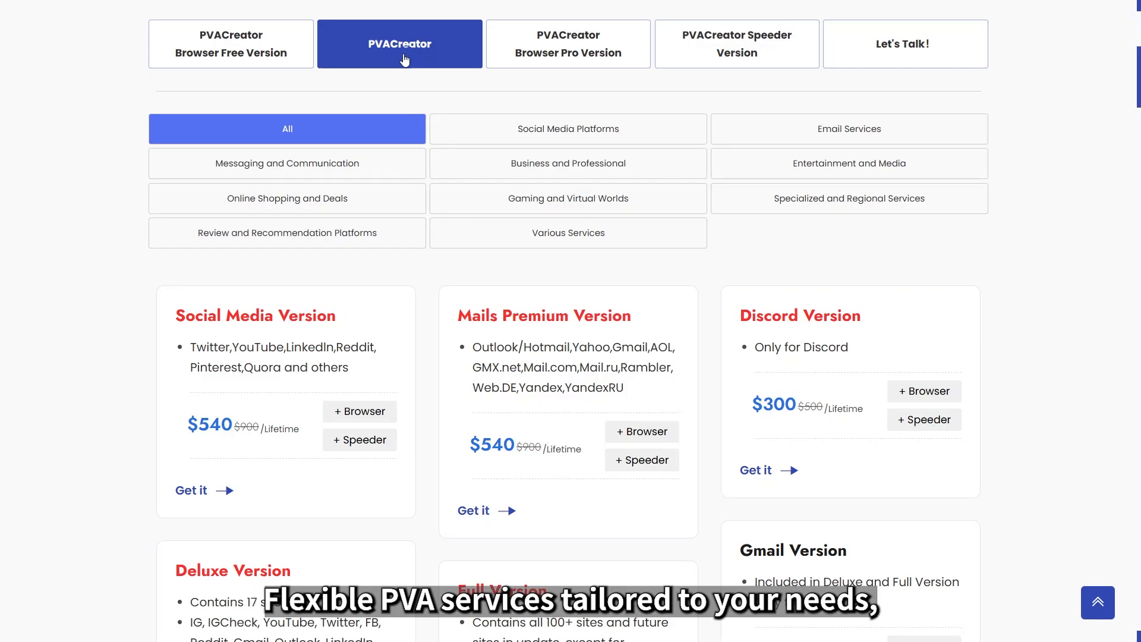
# Glance at Speeder Version, then add Speeder and Browser to Social Media Version ($719).
pyautogui.click(736, 44)
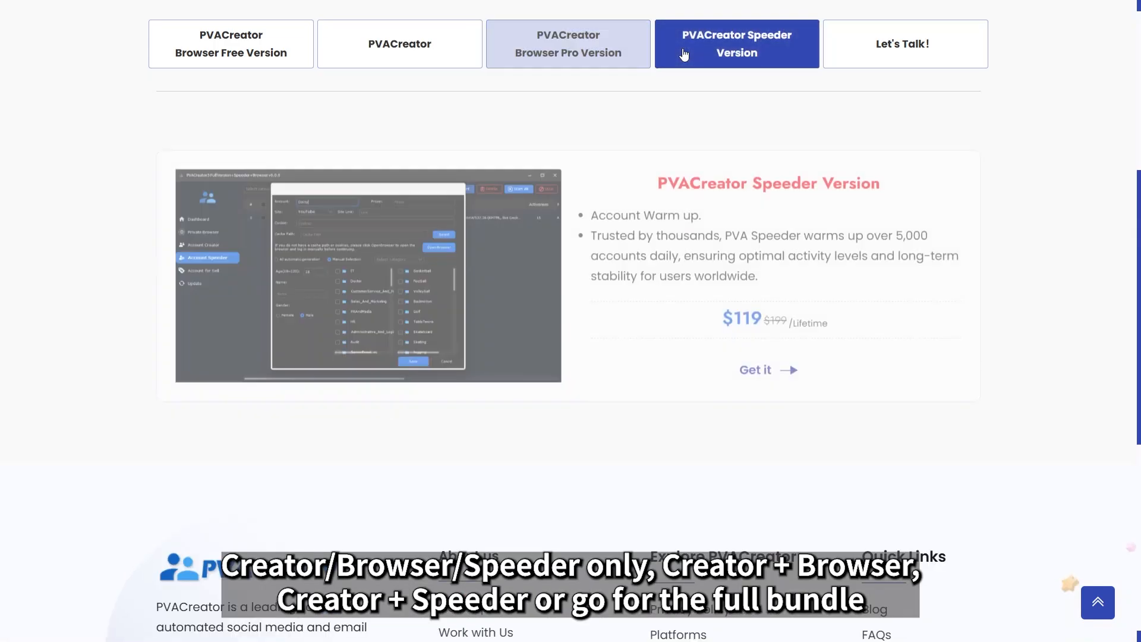
pyautogui.click(399, 43)
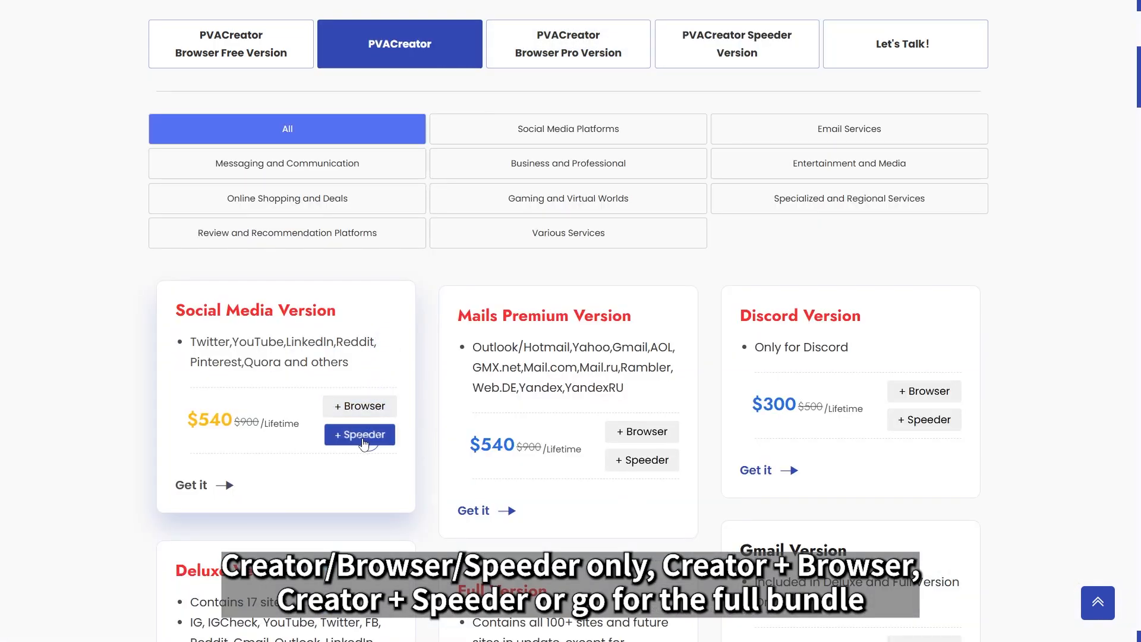
pyautogui.click(359, 435)
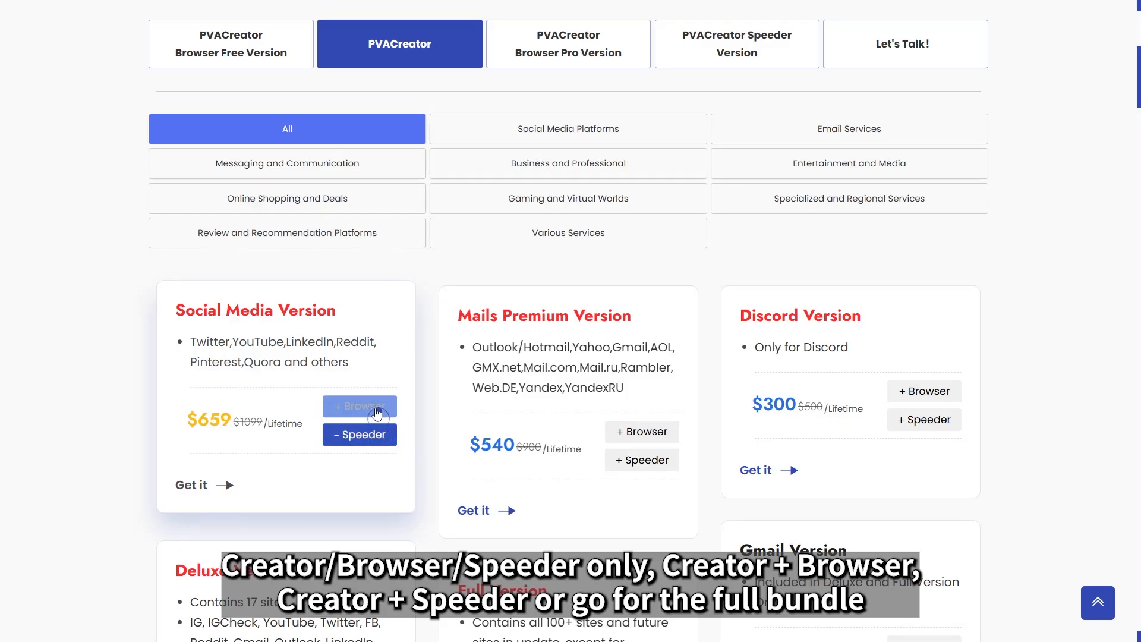
pyautogui.click(359, 406)
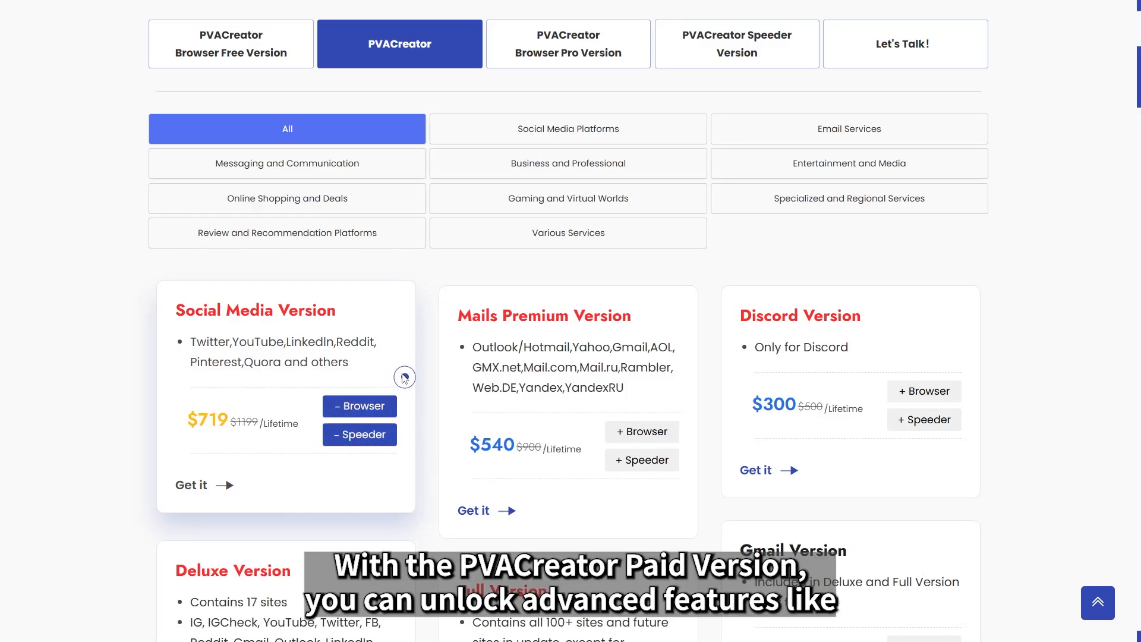